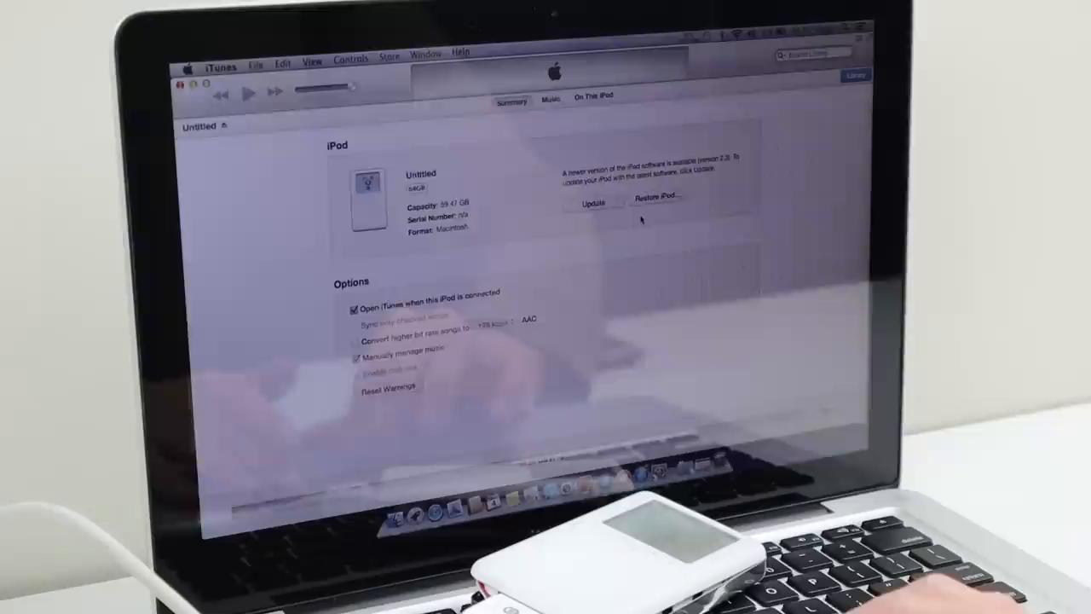
Step: Quit iTunes to return to the Finder desktop with the iPod still attached
{"action": "left_click", "coordinate": [656, 202]}
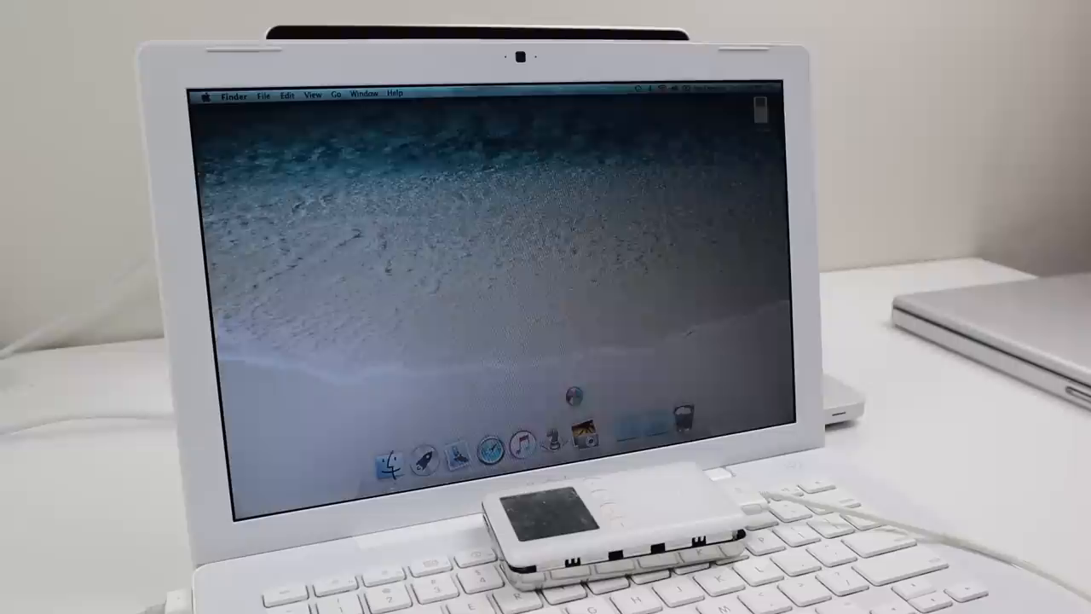
Step: Launch iTunes from the Dock and continue past the Welcome to Your New iPod screen
{"action": "left_click", "coordinate": [510, 438]}
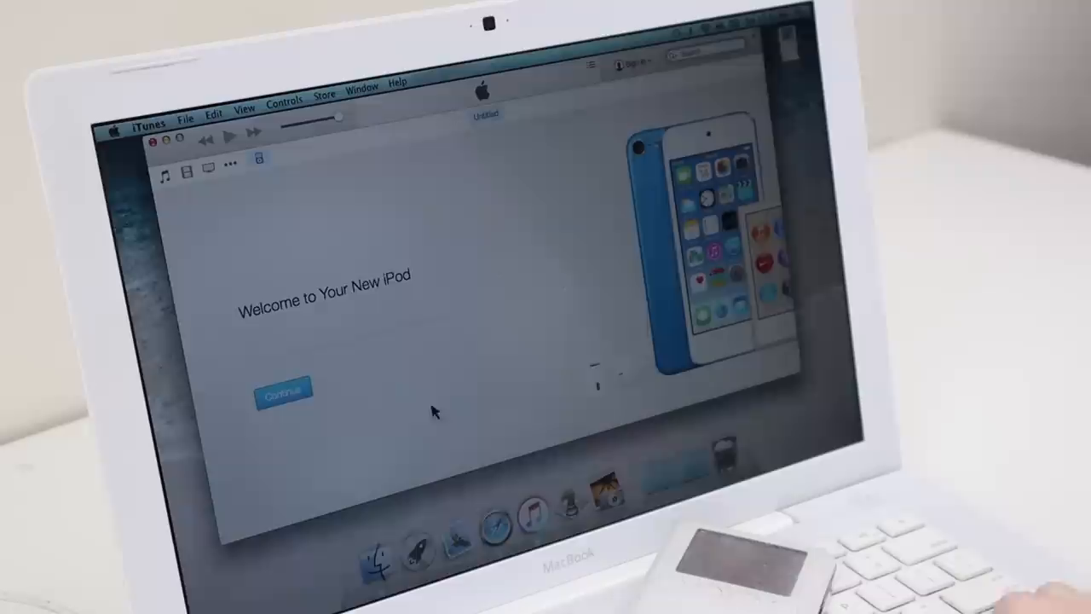
{"action": "left_click", "coordinate": [283, 394]}
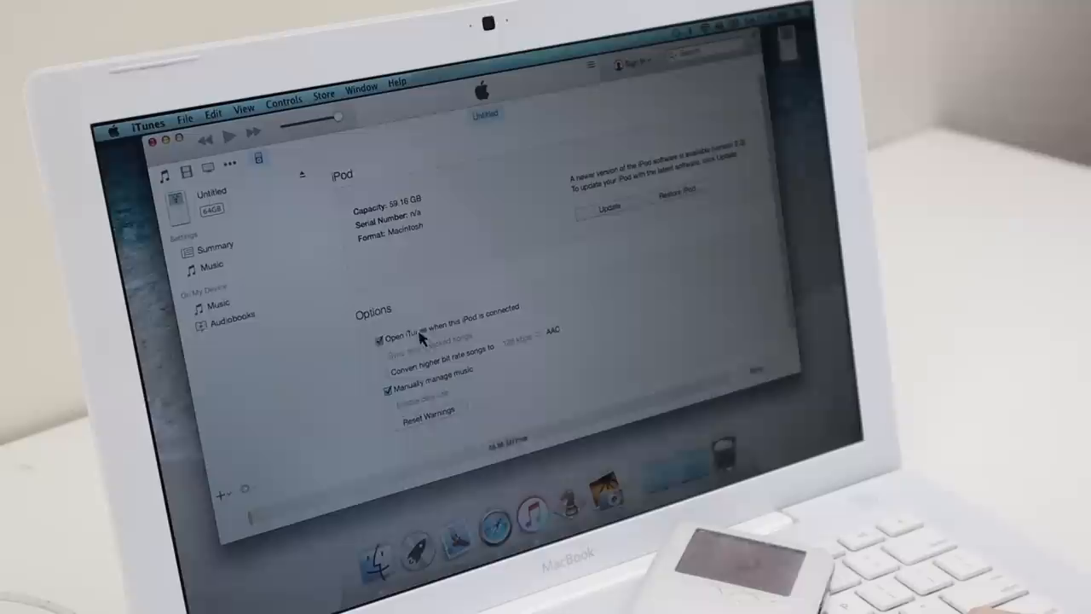